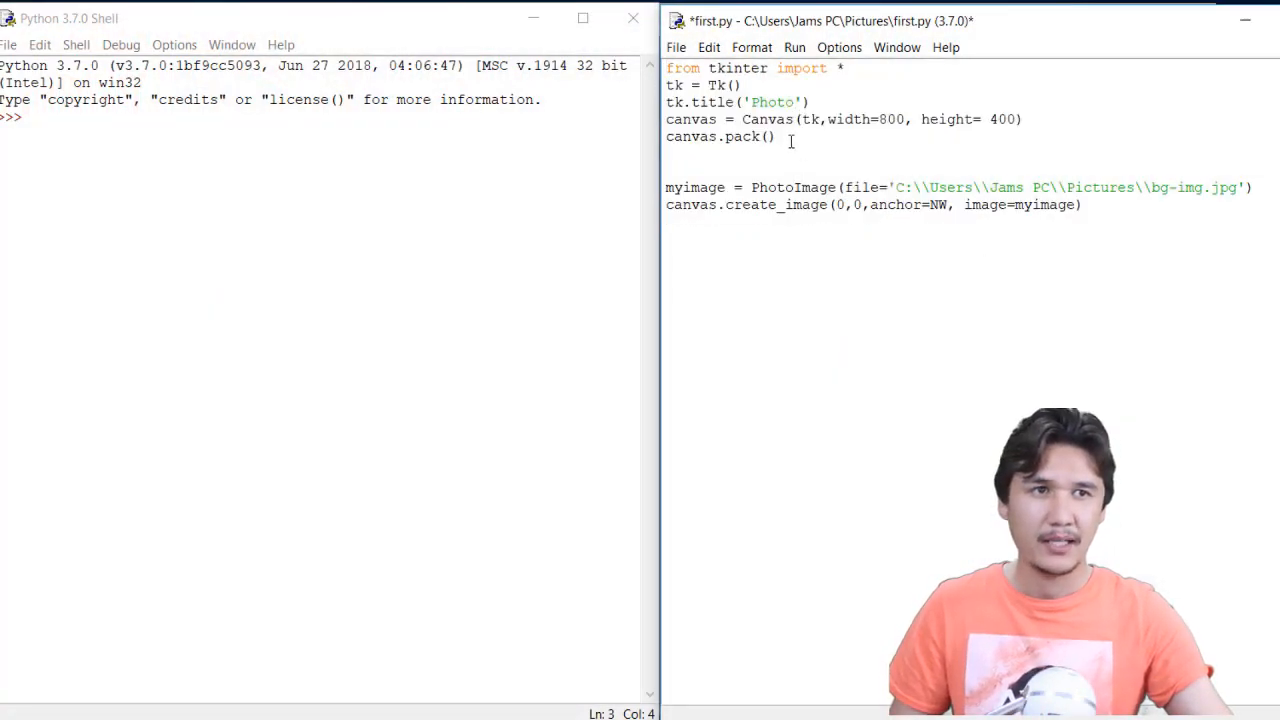
- Run first.py, close its blank Photo window, leaving the TclError about bg-img.jpg's unrecognized image data
key("Return")
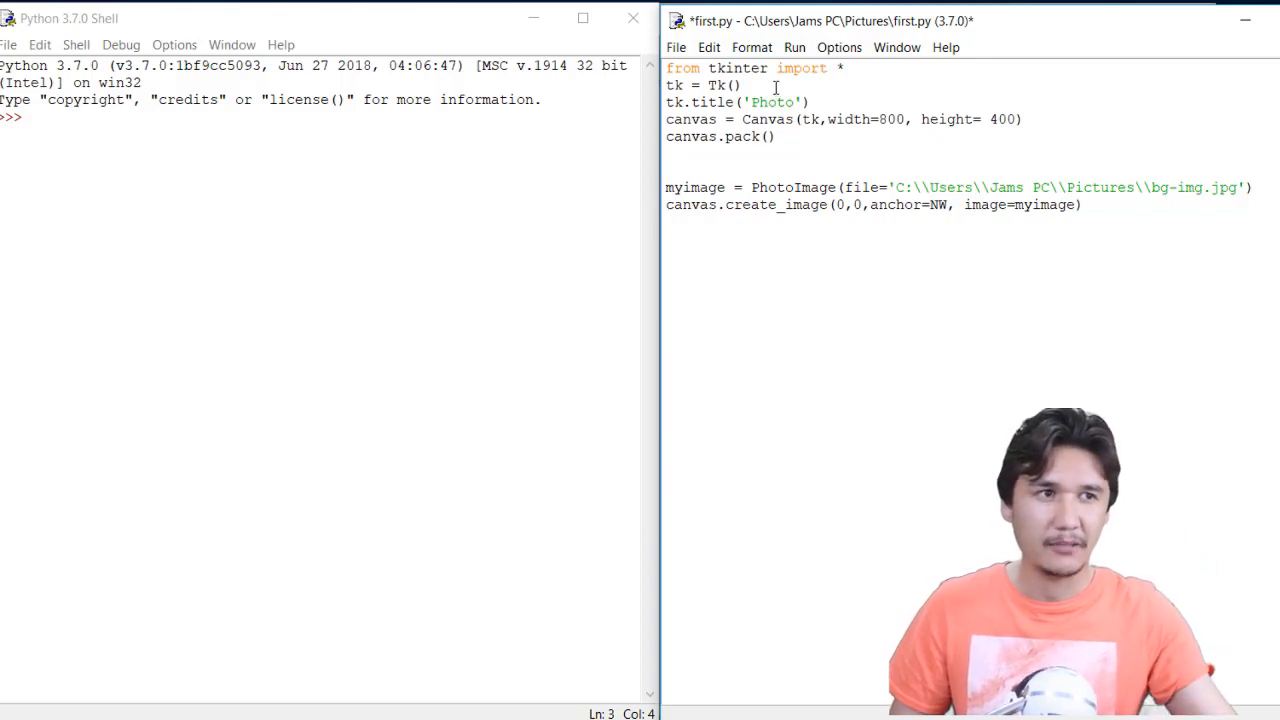
left_click(794, 48)
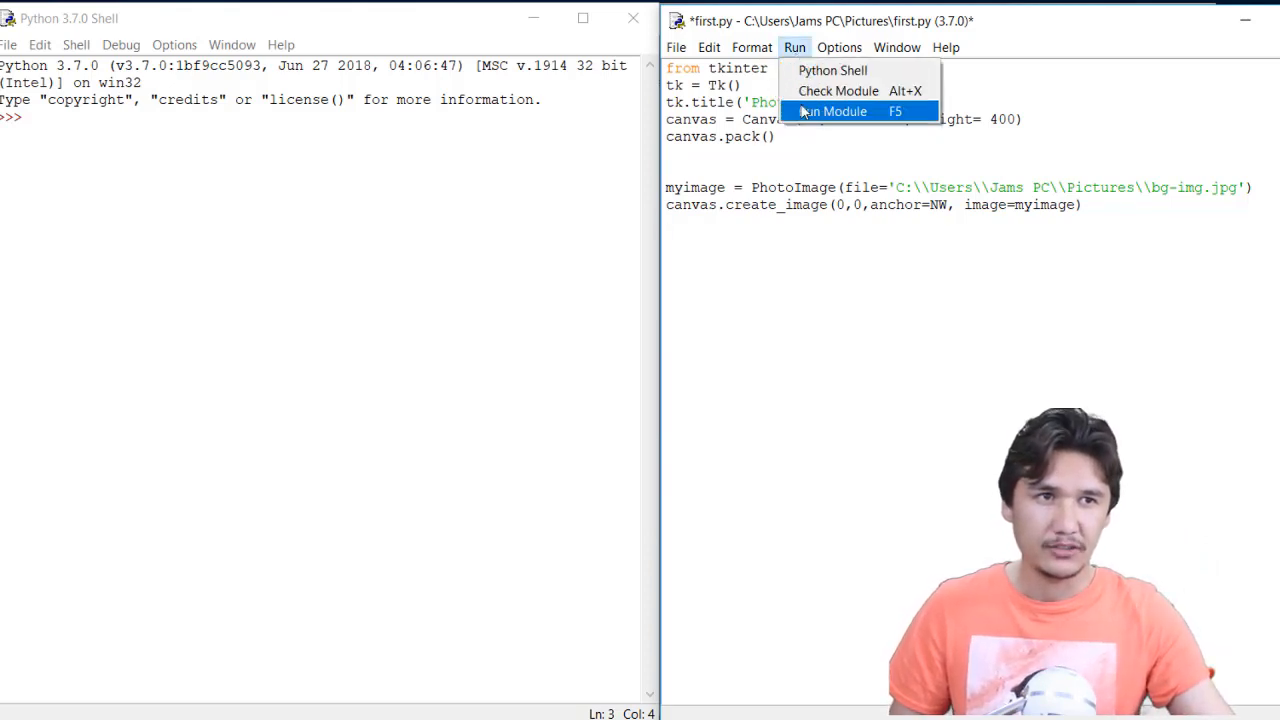
left_click(832, 112)
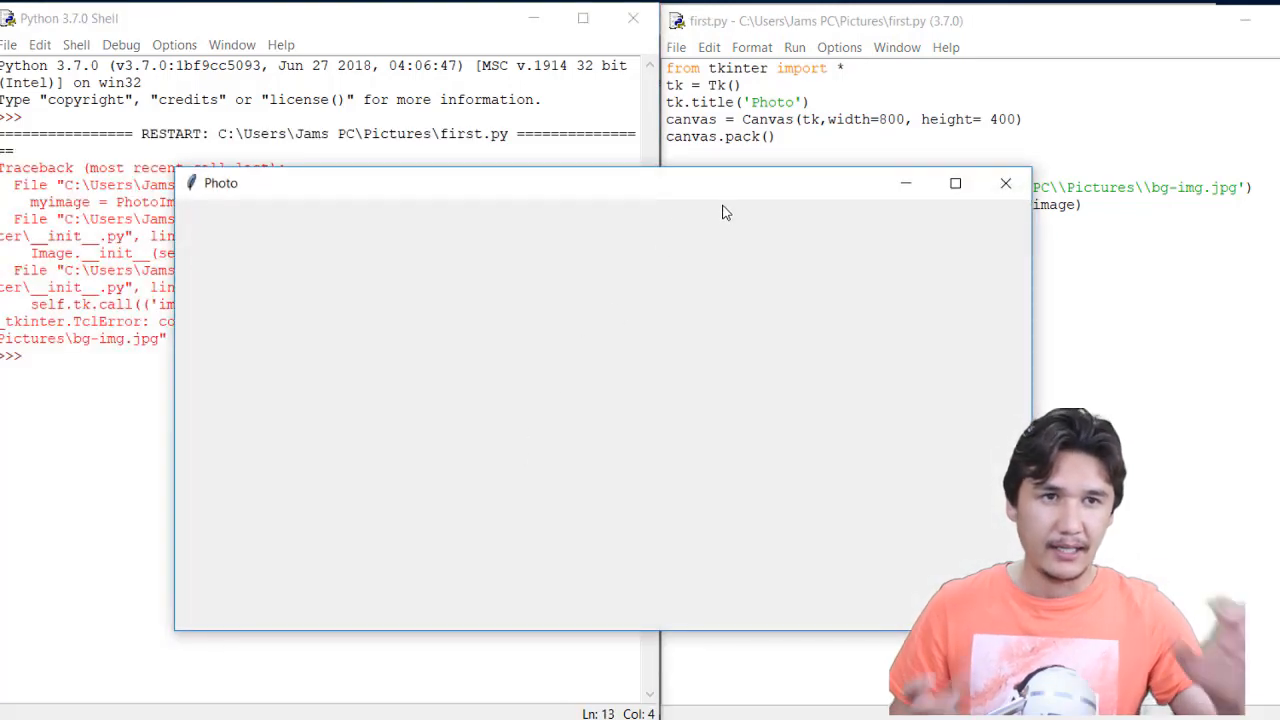
mouse_move(1006, 184)
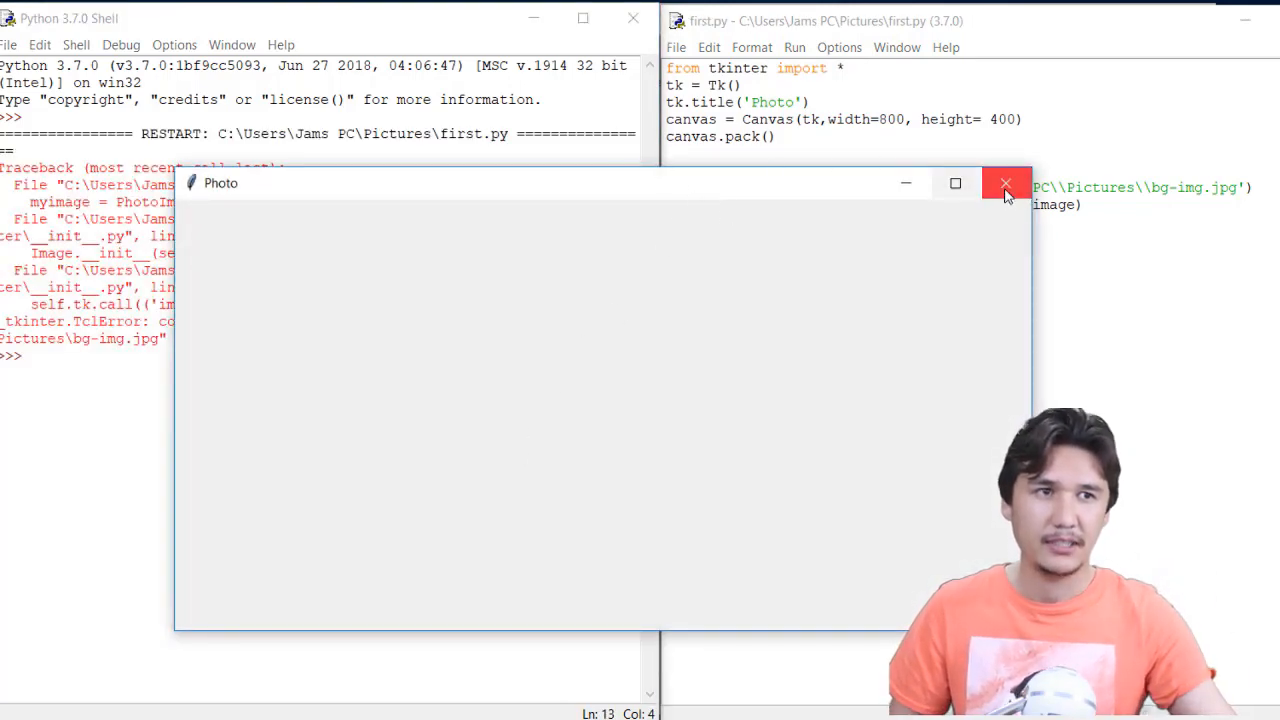
left_click(1004, 184)
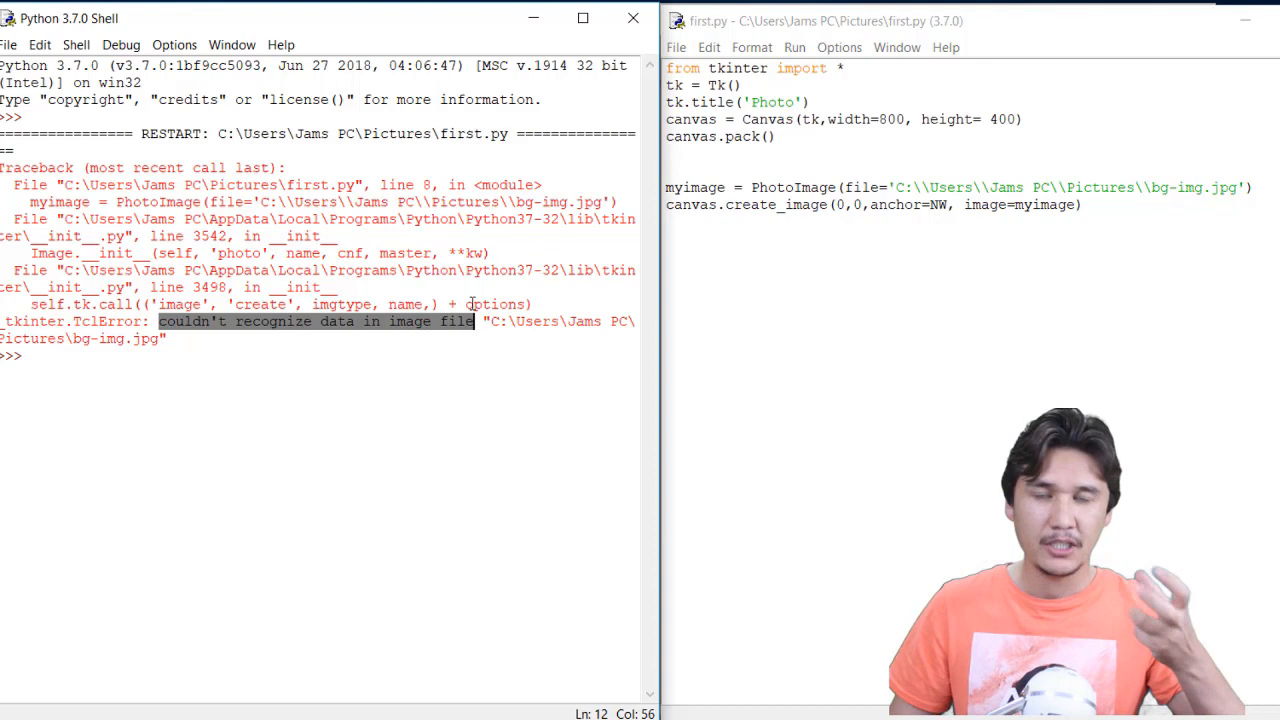
mouse_move(824, 256)
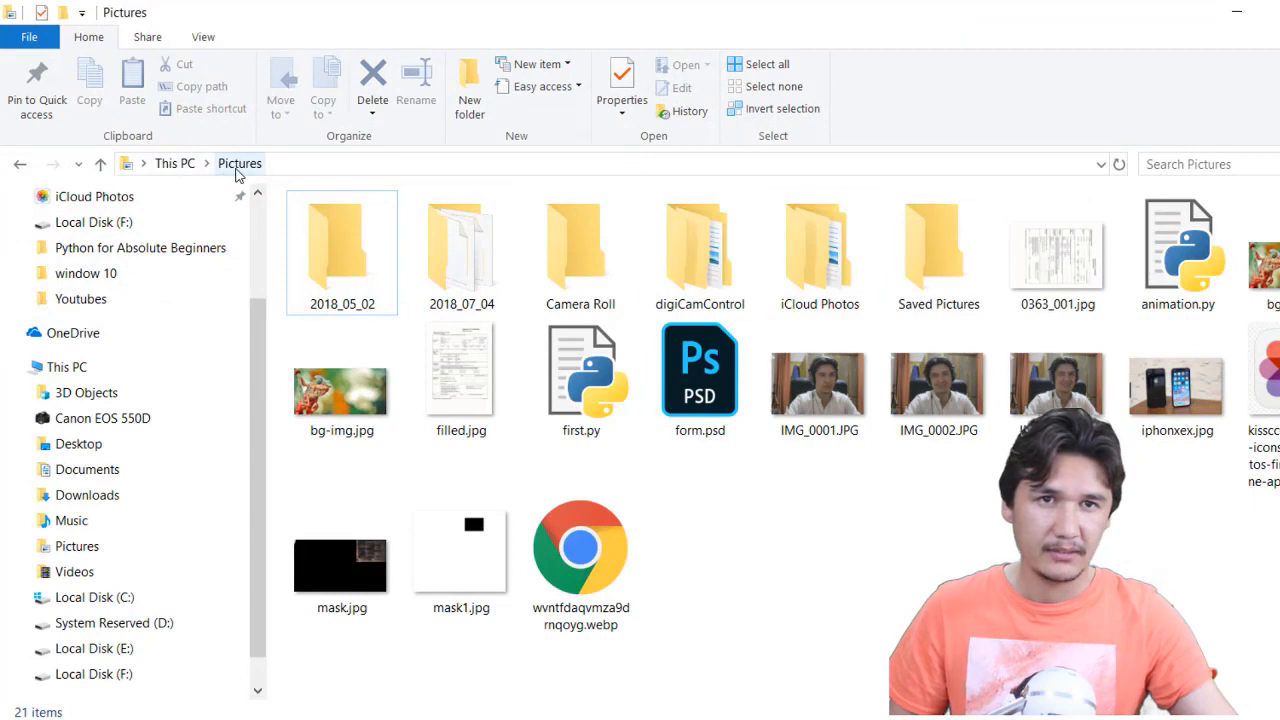
- Check bg-img.jpg's properties in Pictures, confirming a 232 KB JPG file, then dismiss them
left_click(340, 378)
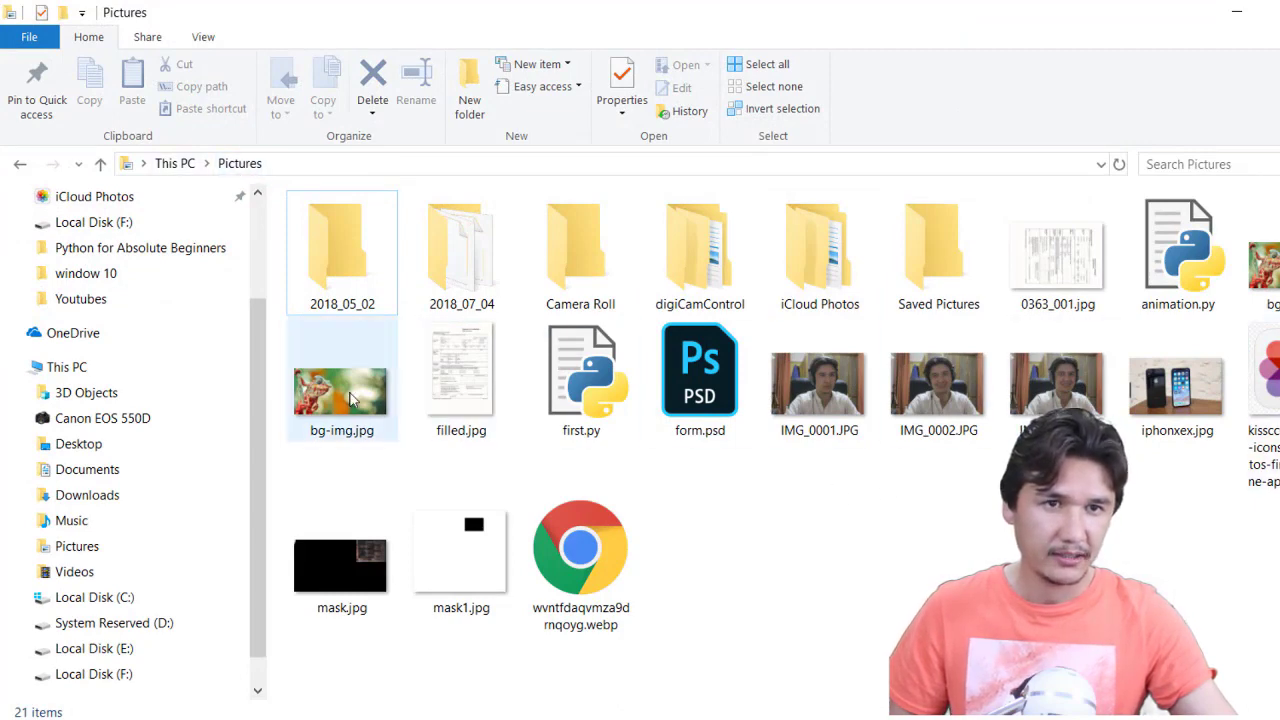
right_click(340, 390)
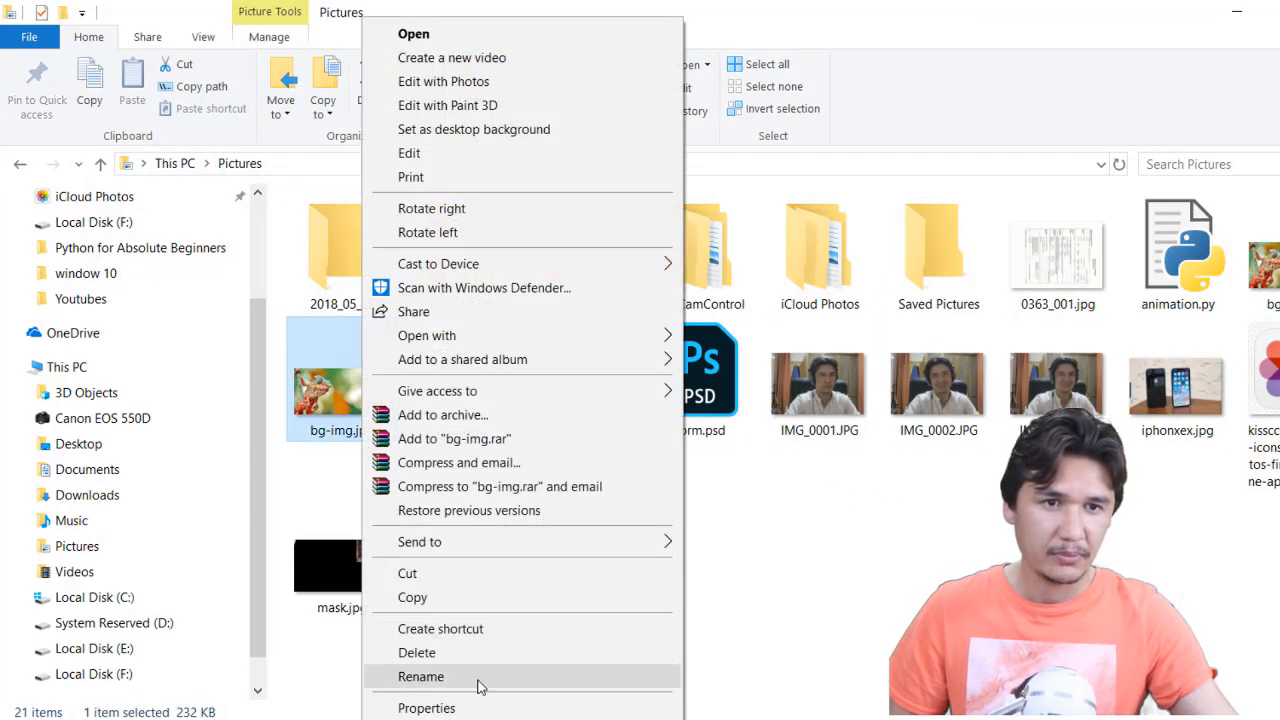
left_click(426, 708)
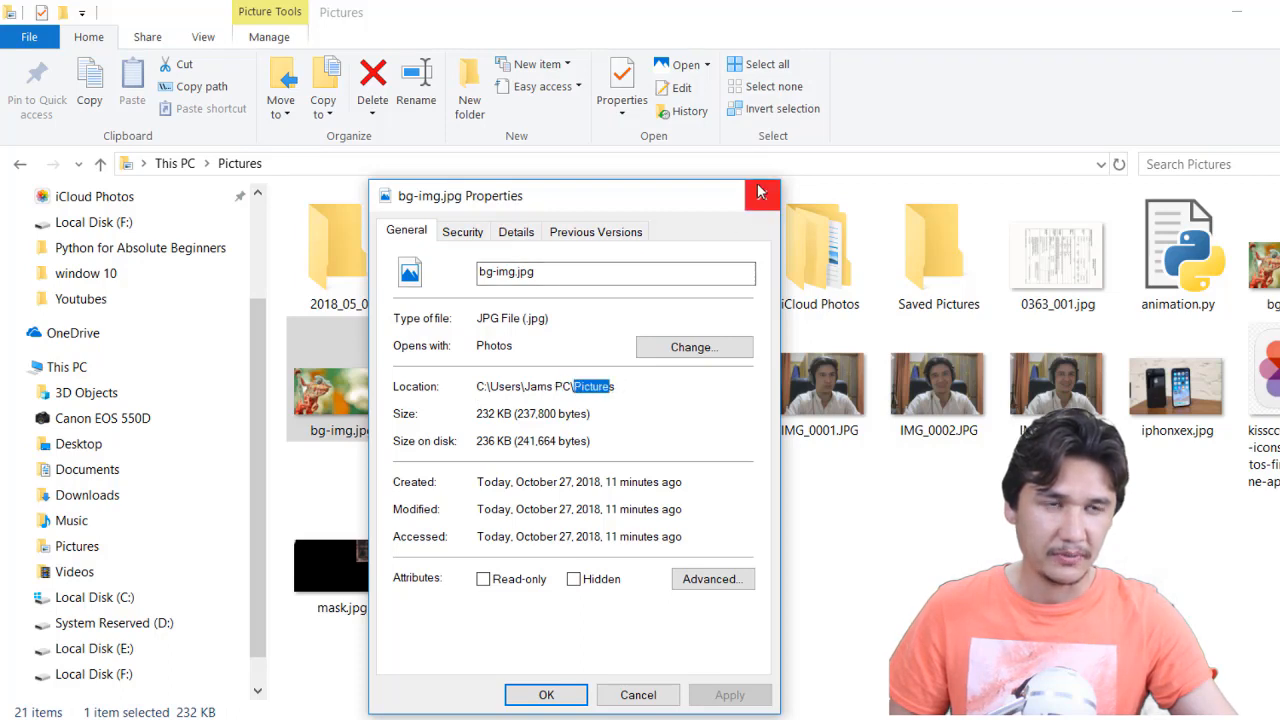
mouse_move(336, 444)
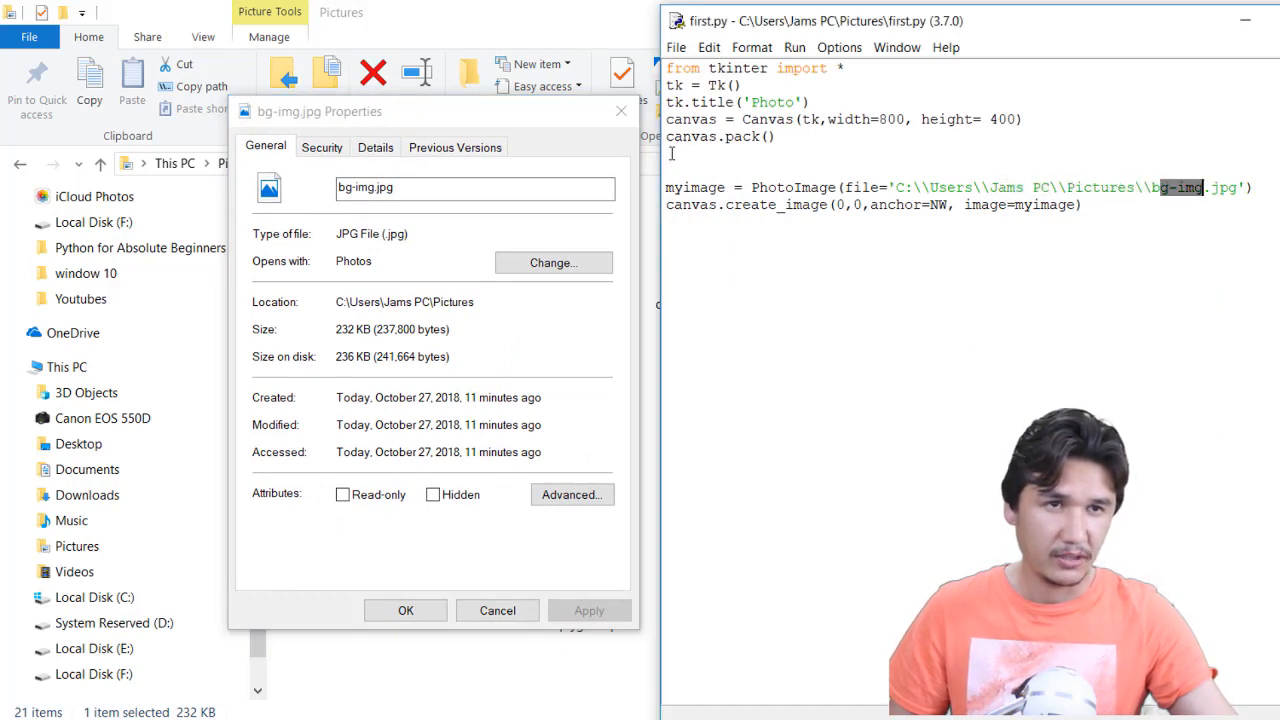
mouse_move(620, 112)
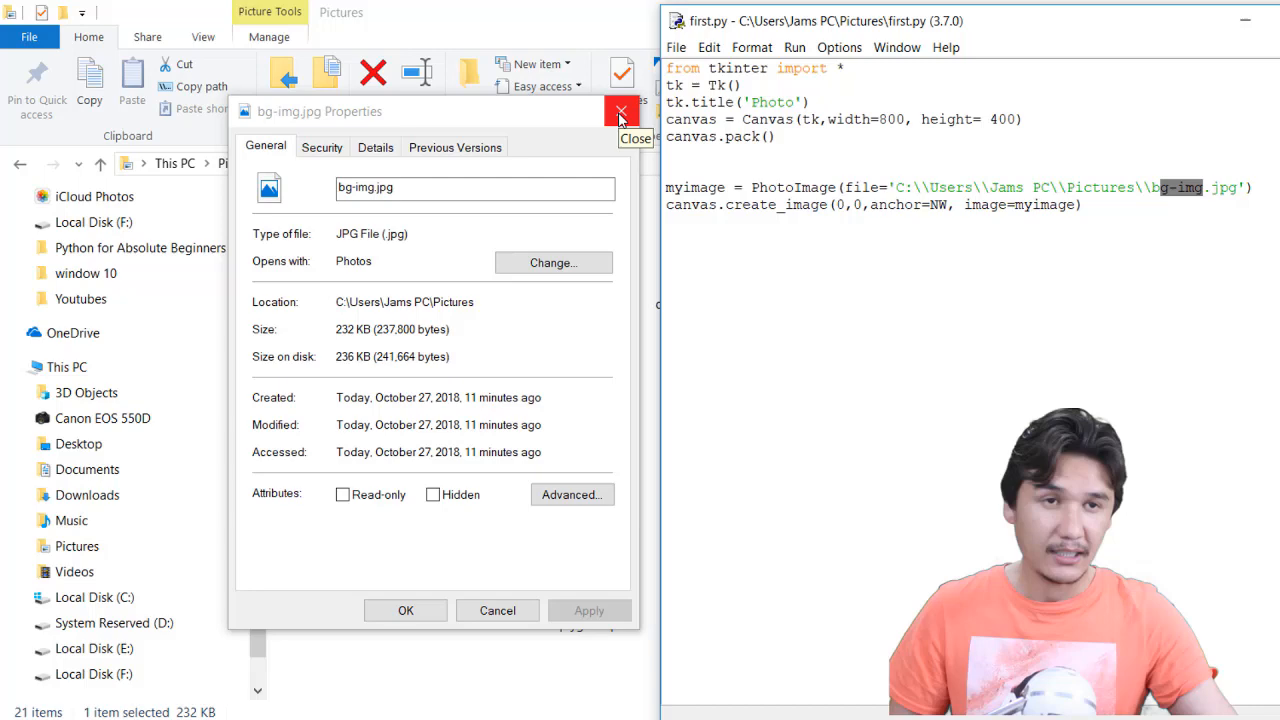
left_click(620, 112)
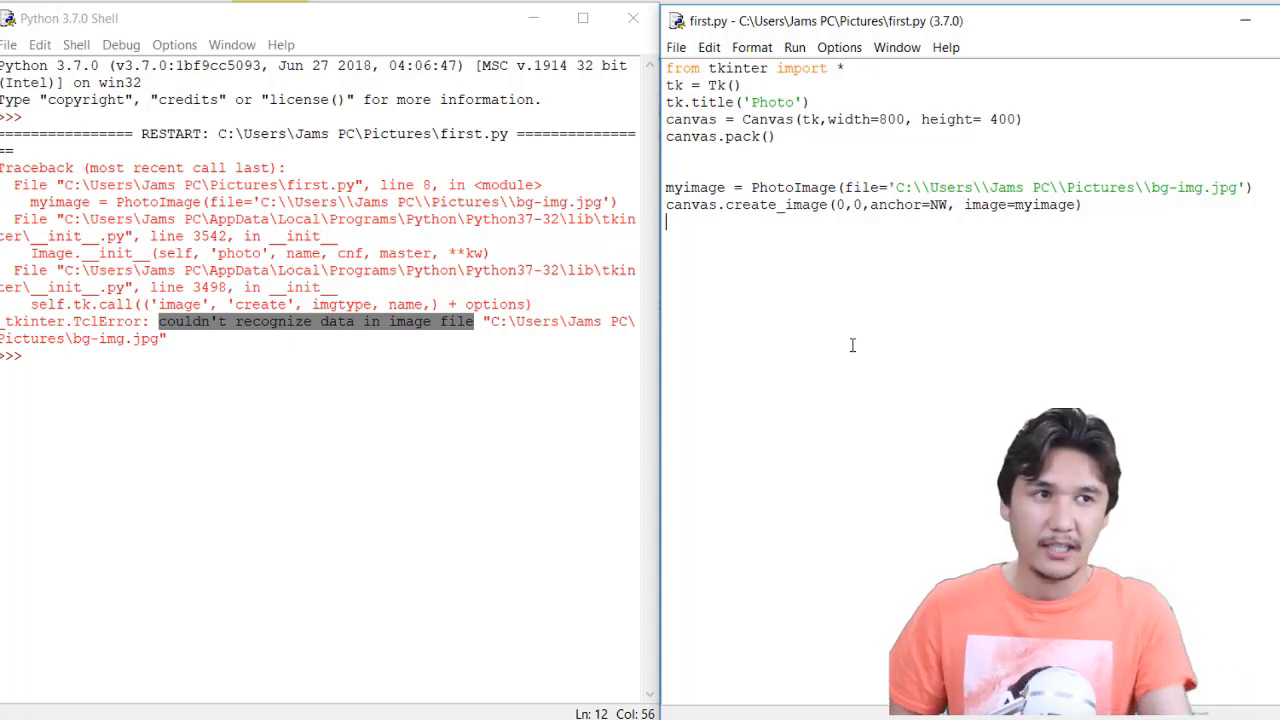
- Change the image path extension to gif, save and rerun so the Photo window shows the chameleon
double_click(1222, 188)
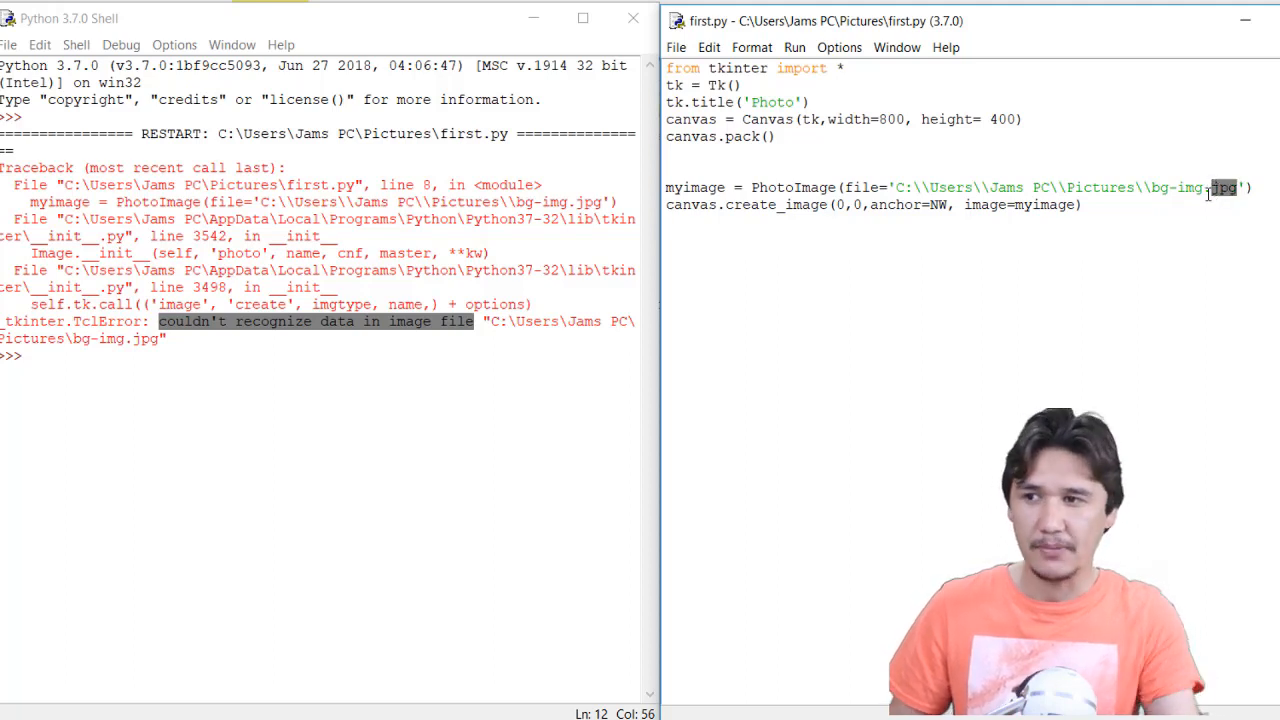
type("gif")
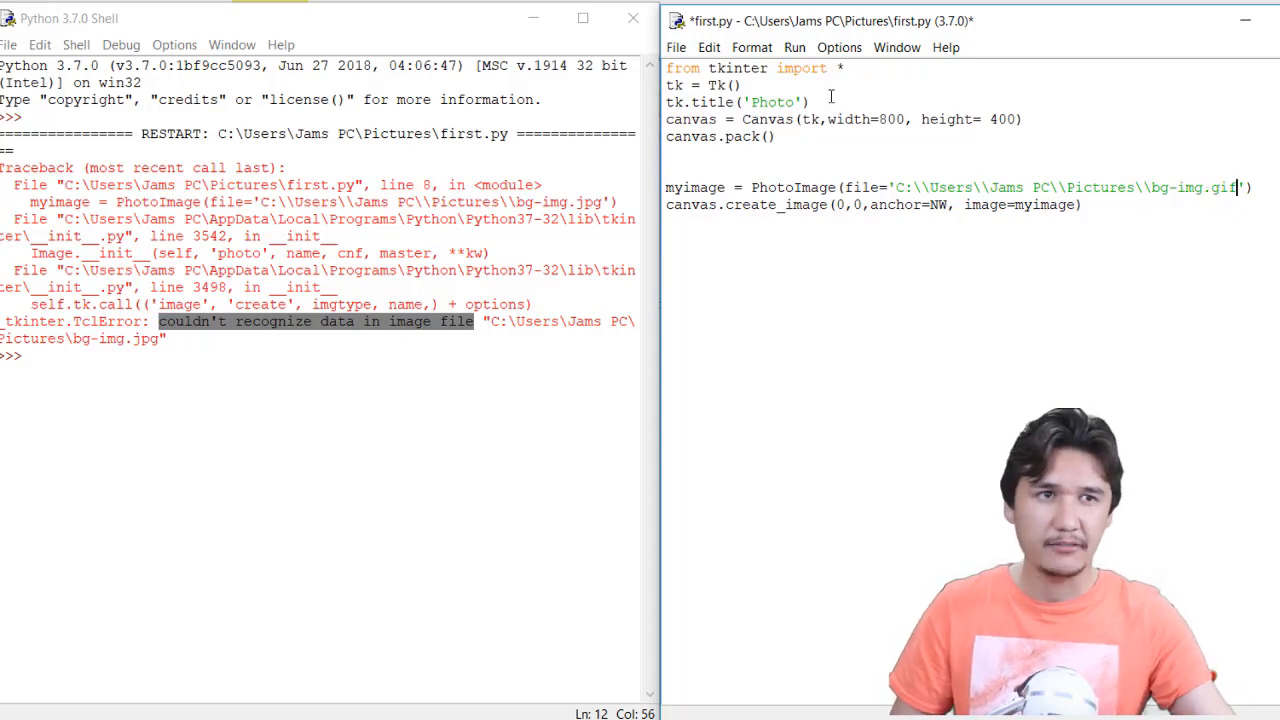
left_click(796, 48)
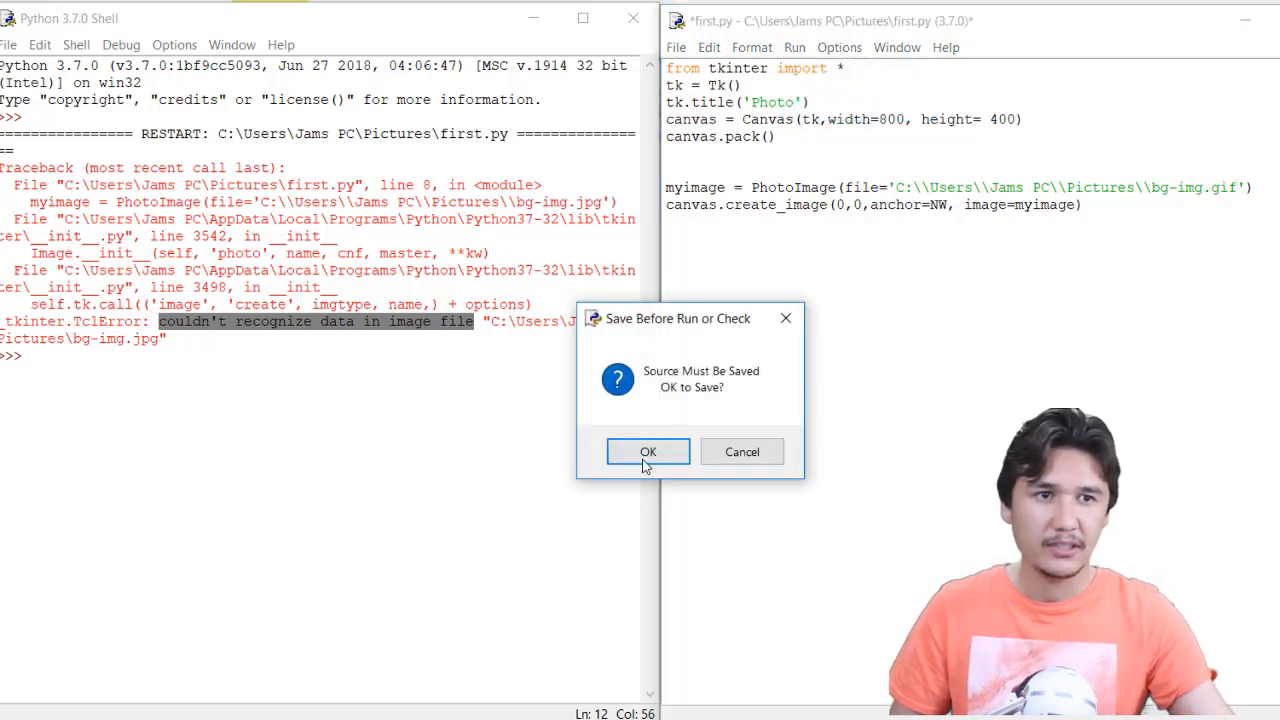
left_click(648, 452)
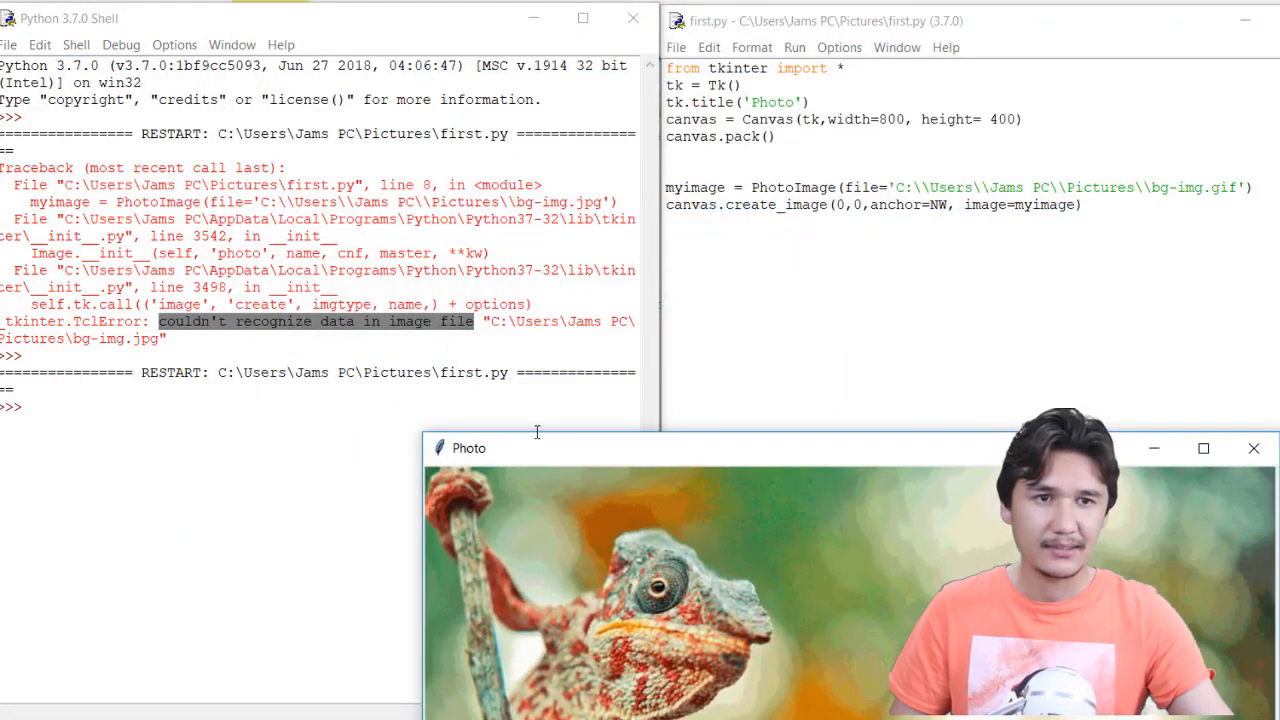
left_click_drag(536, 448, 336, 124)
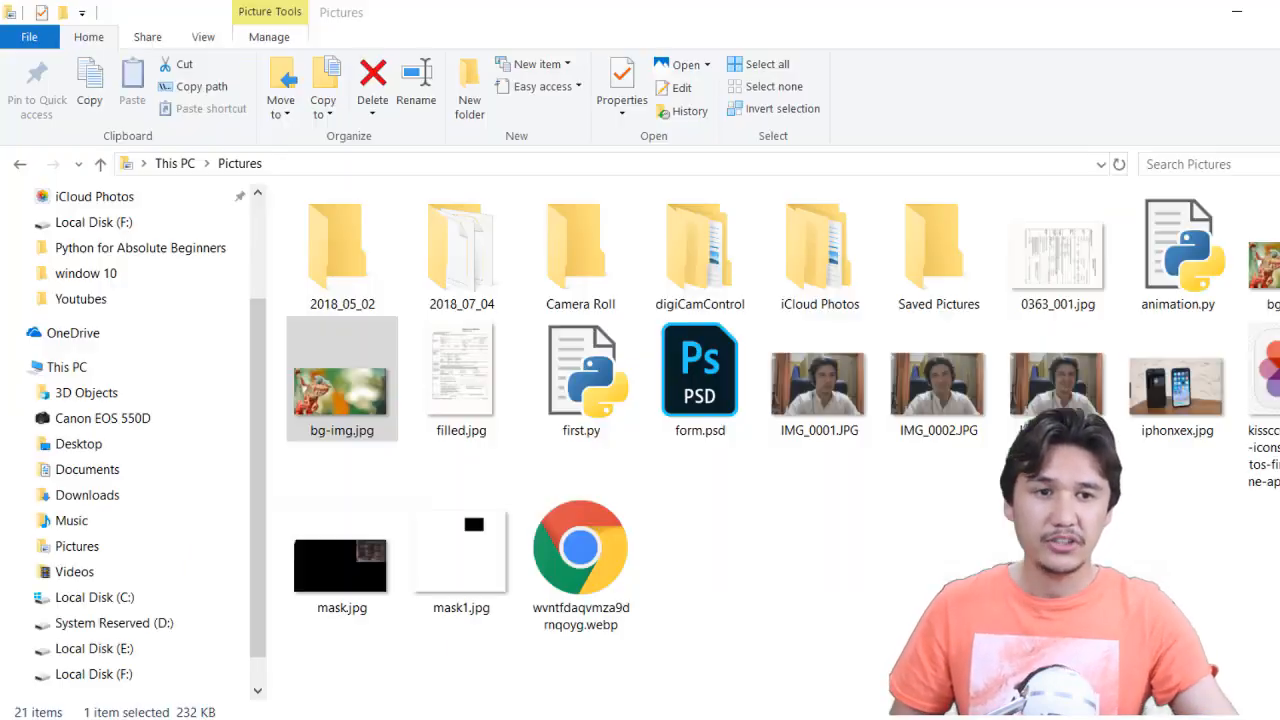
- Compare the sizes of bg-img.jpg and bg-img.gif (133 KB) in the Pictures folder
left_click(340, 378)
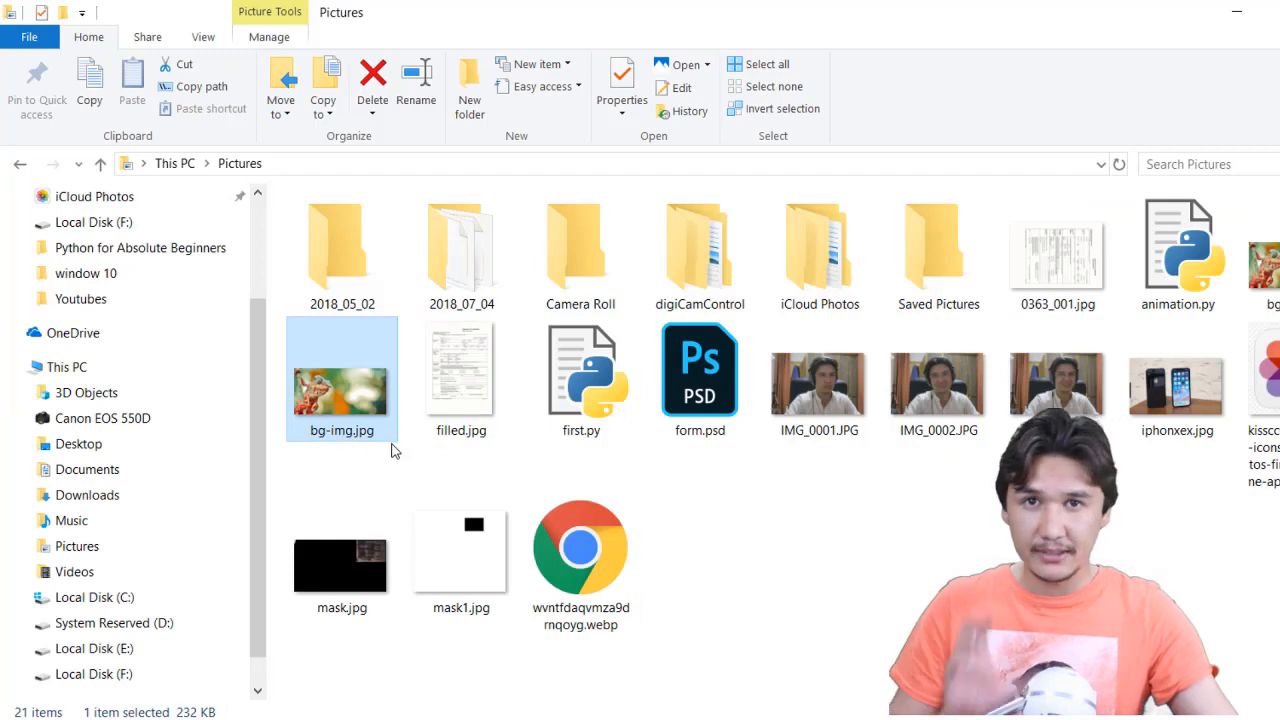
left_click(390, 450)
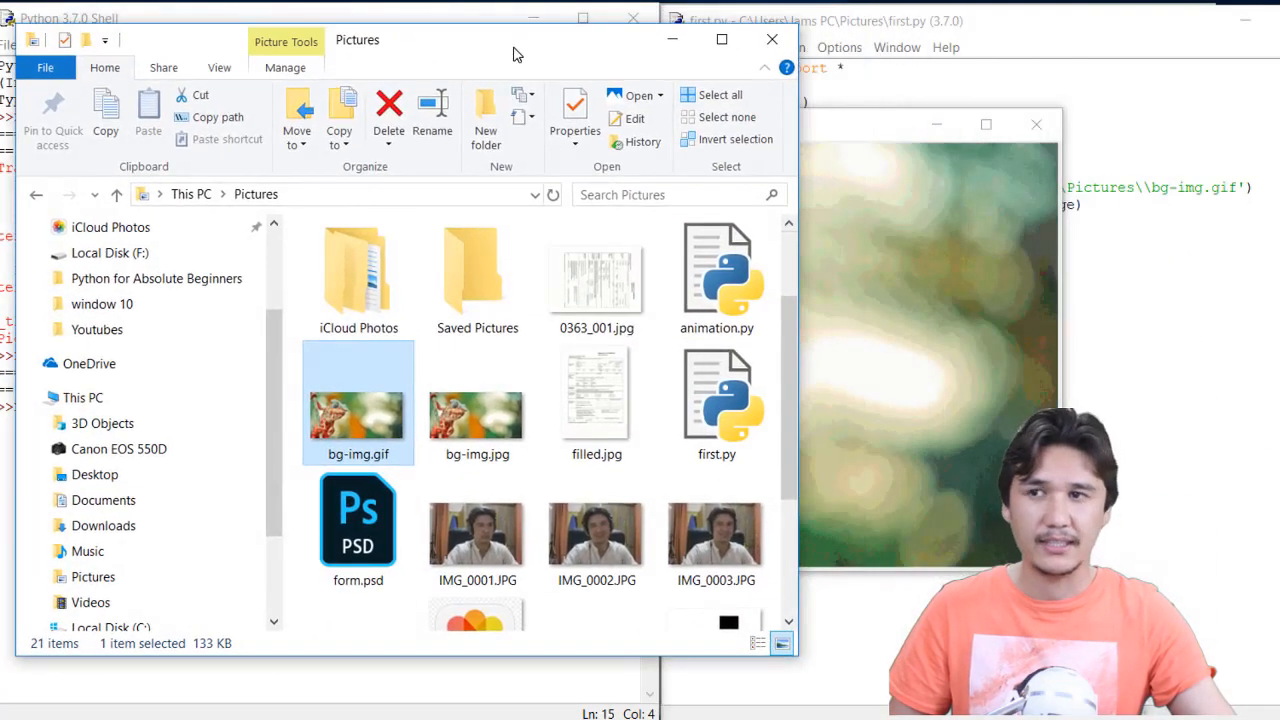
left_click(476, 400)
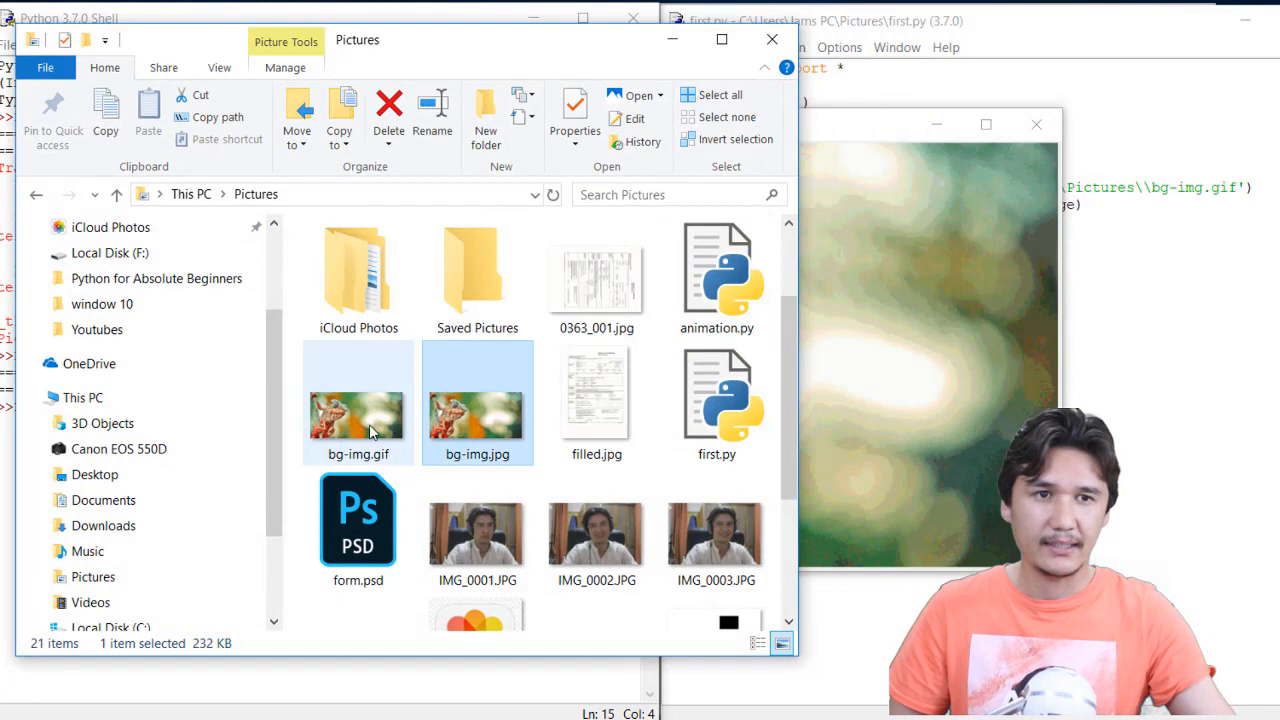
left_click(358, 404)
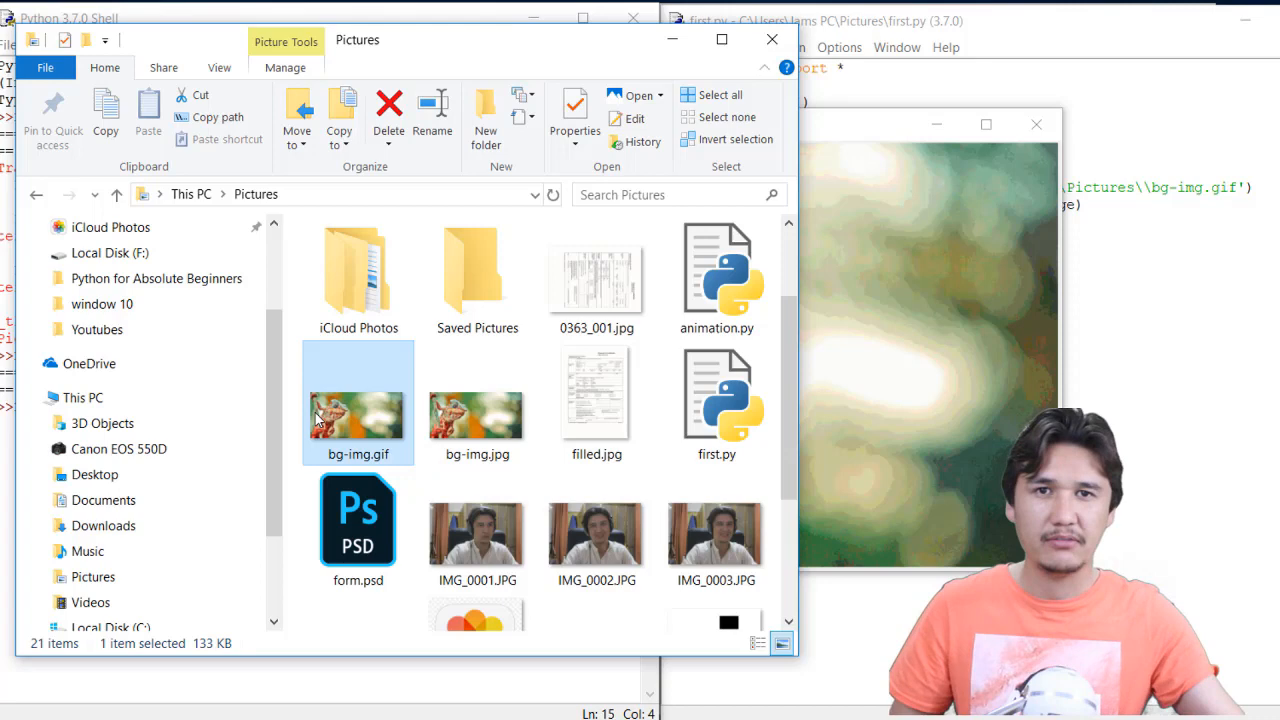
mouse_move(910, 164)
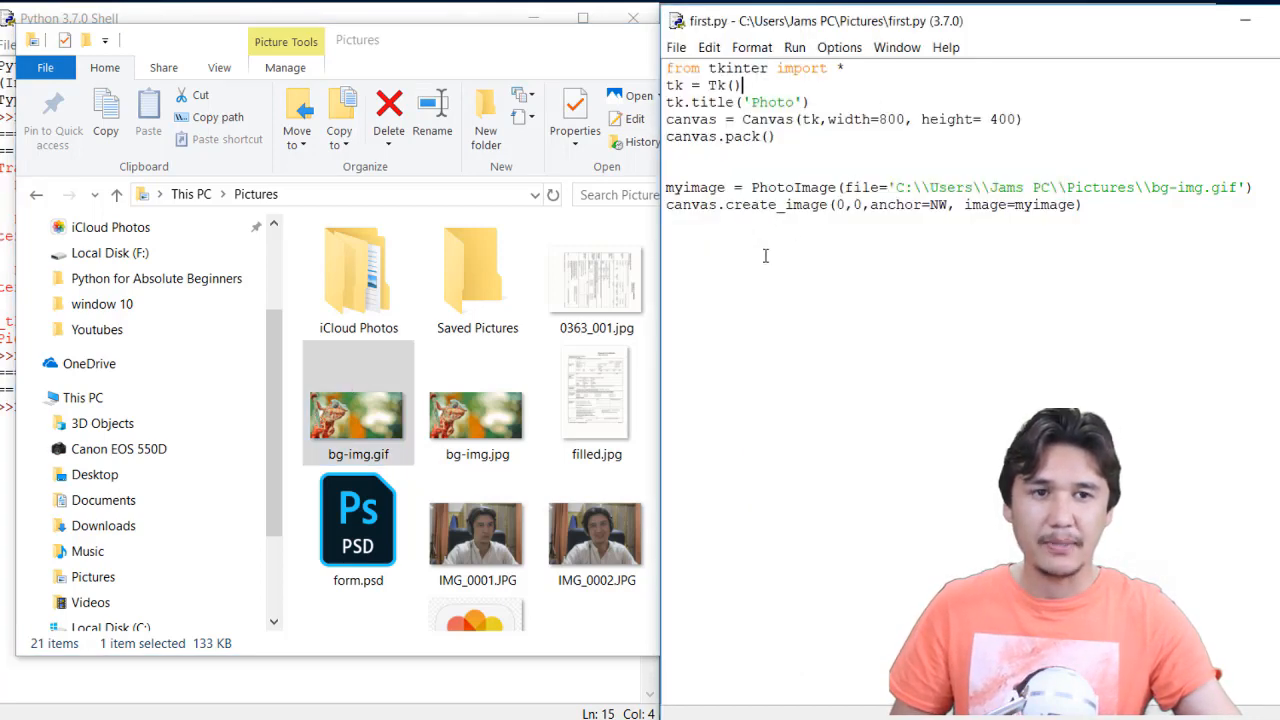
- Rerun the script so the Photo window displays the chameleon again
left_click(796, 48)
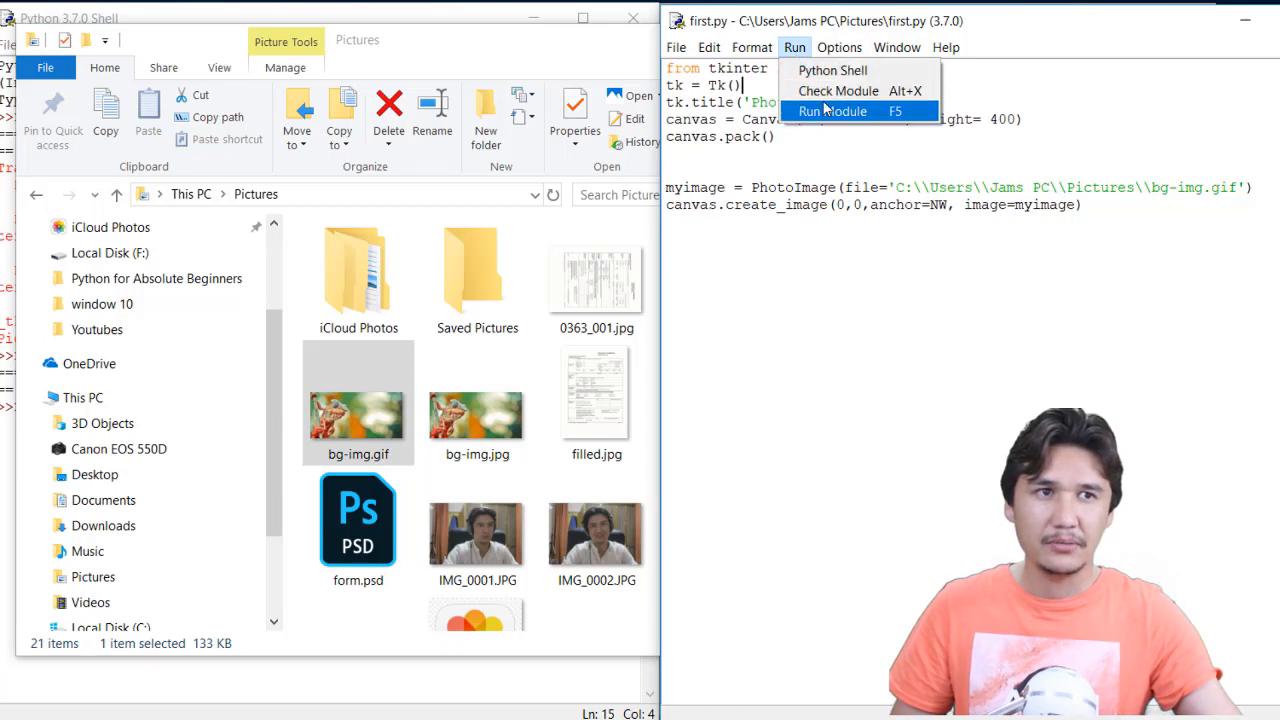
left_click(832, 112)
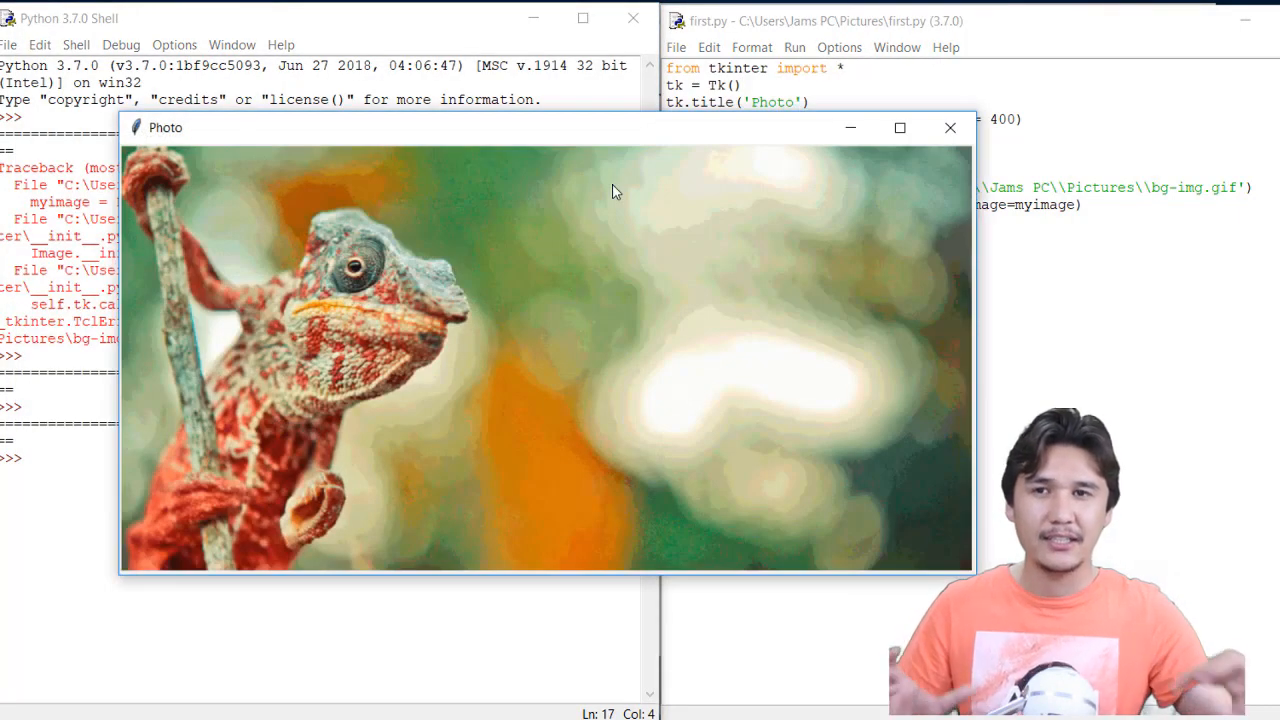